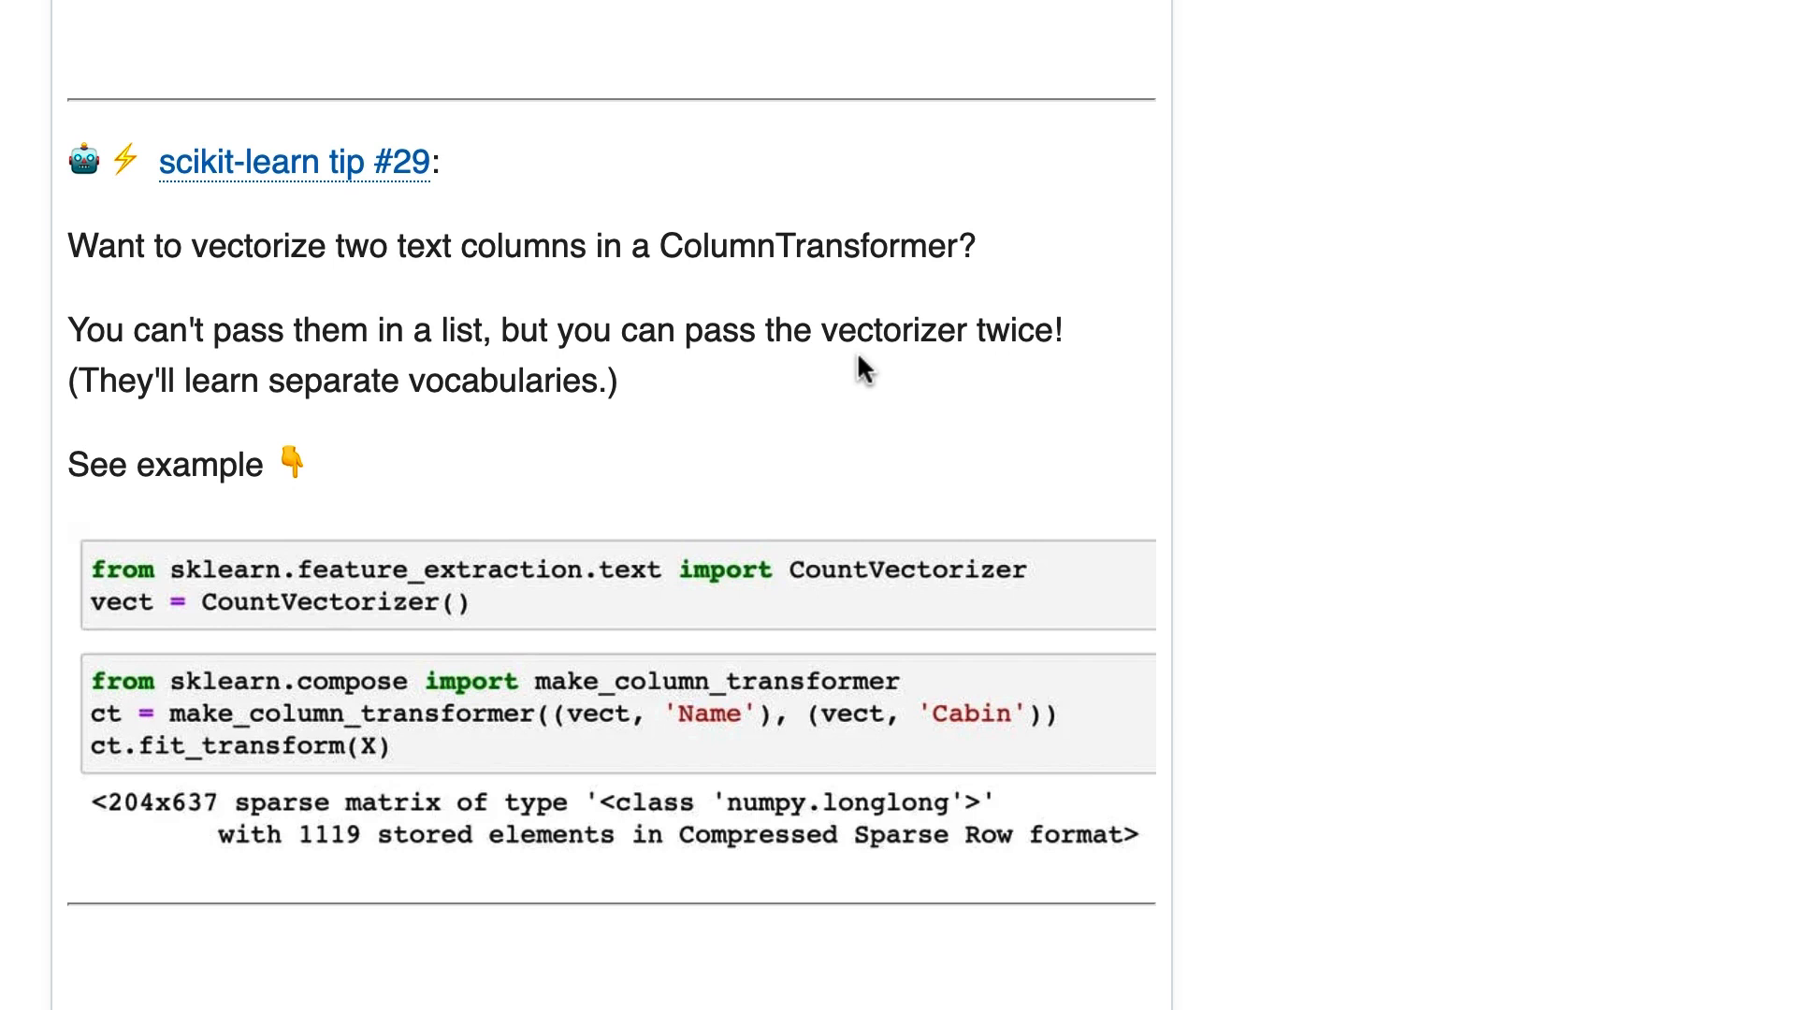
pyautogui.moveTo(523, 357)
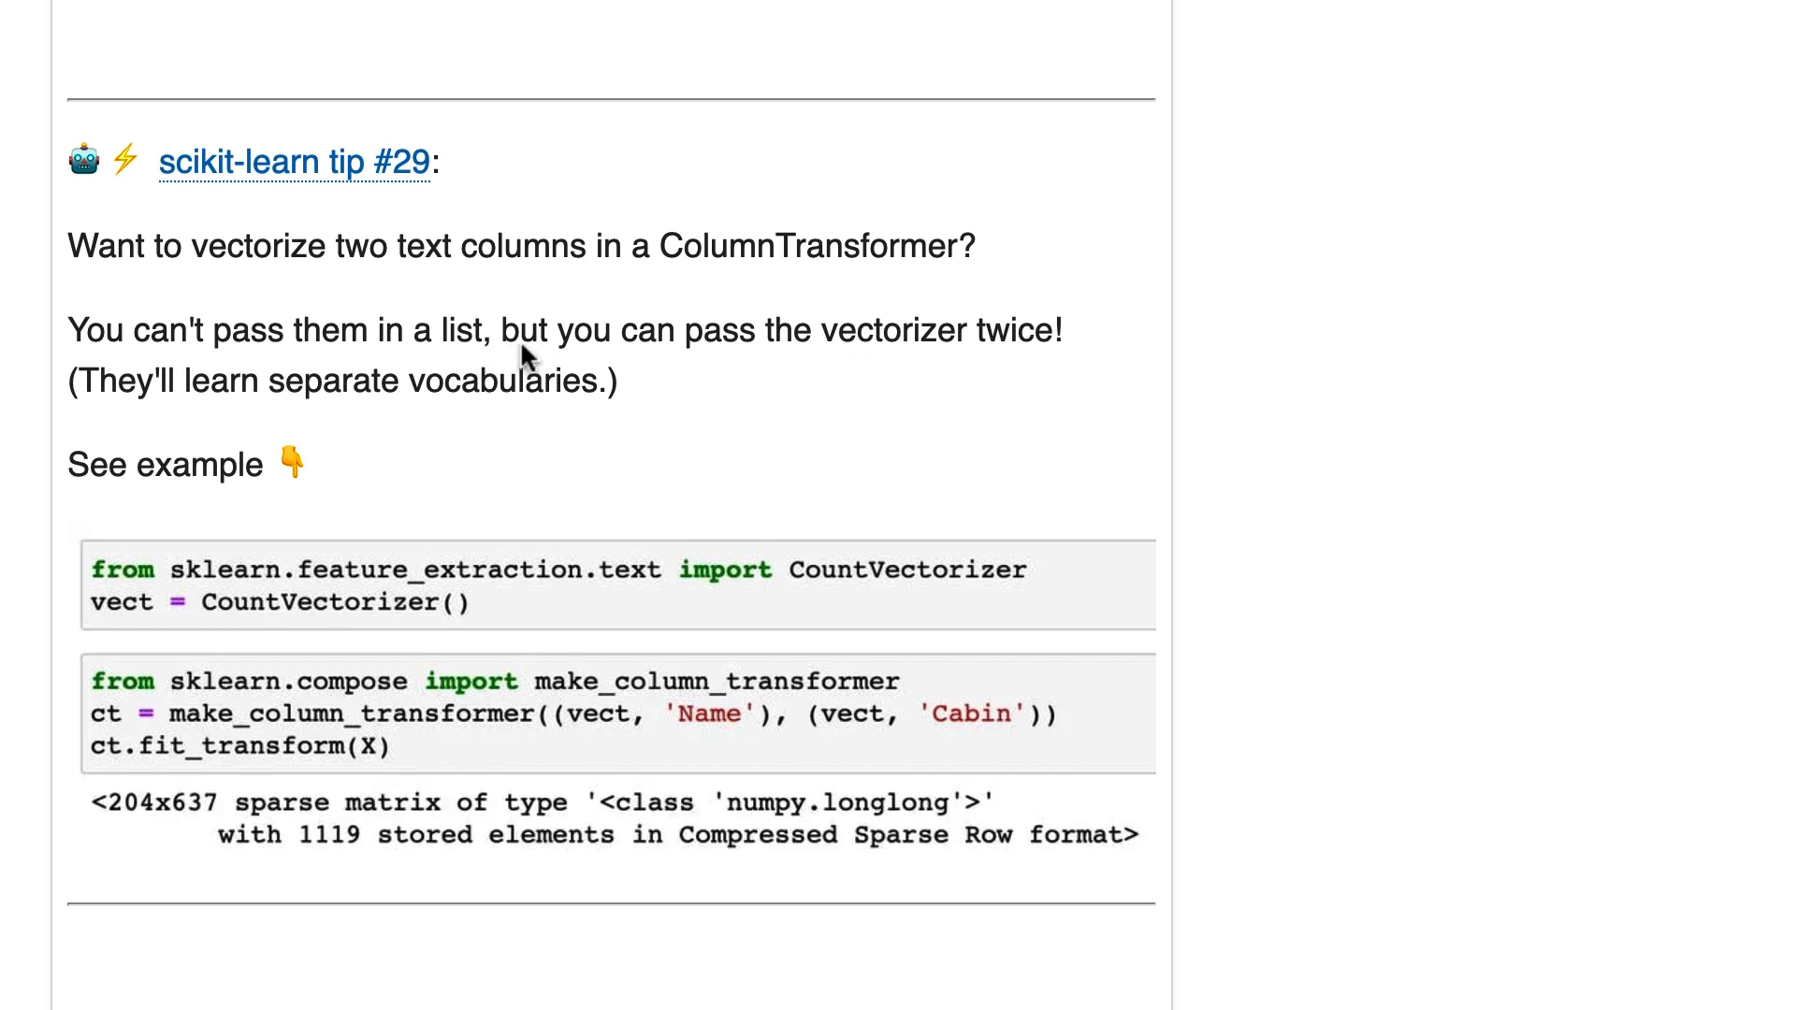
pyautogui.moveTo(938, 367)
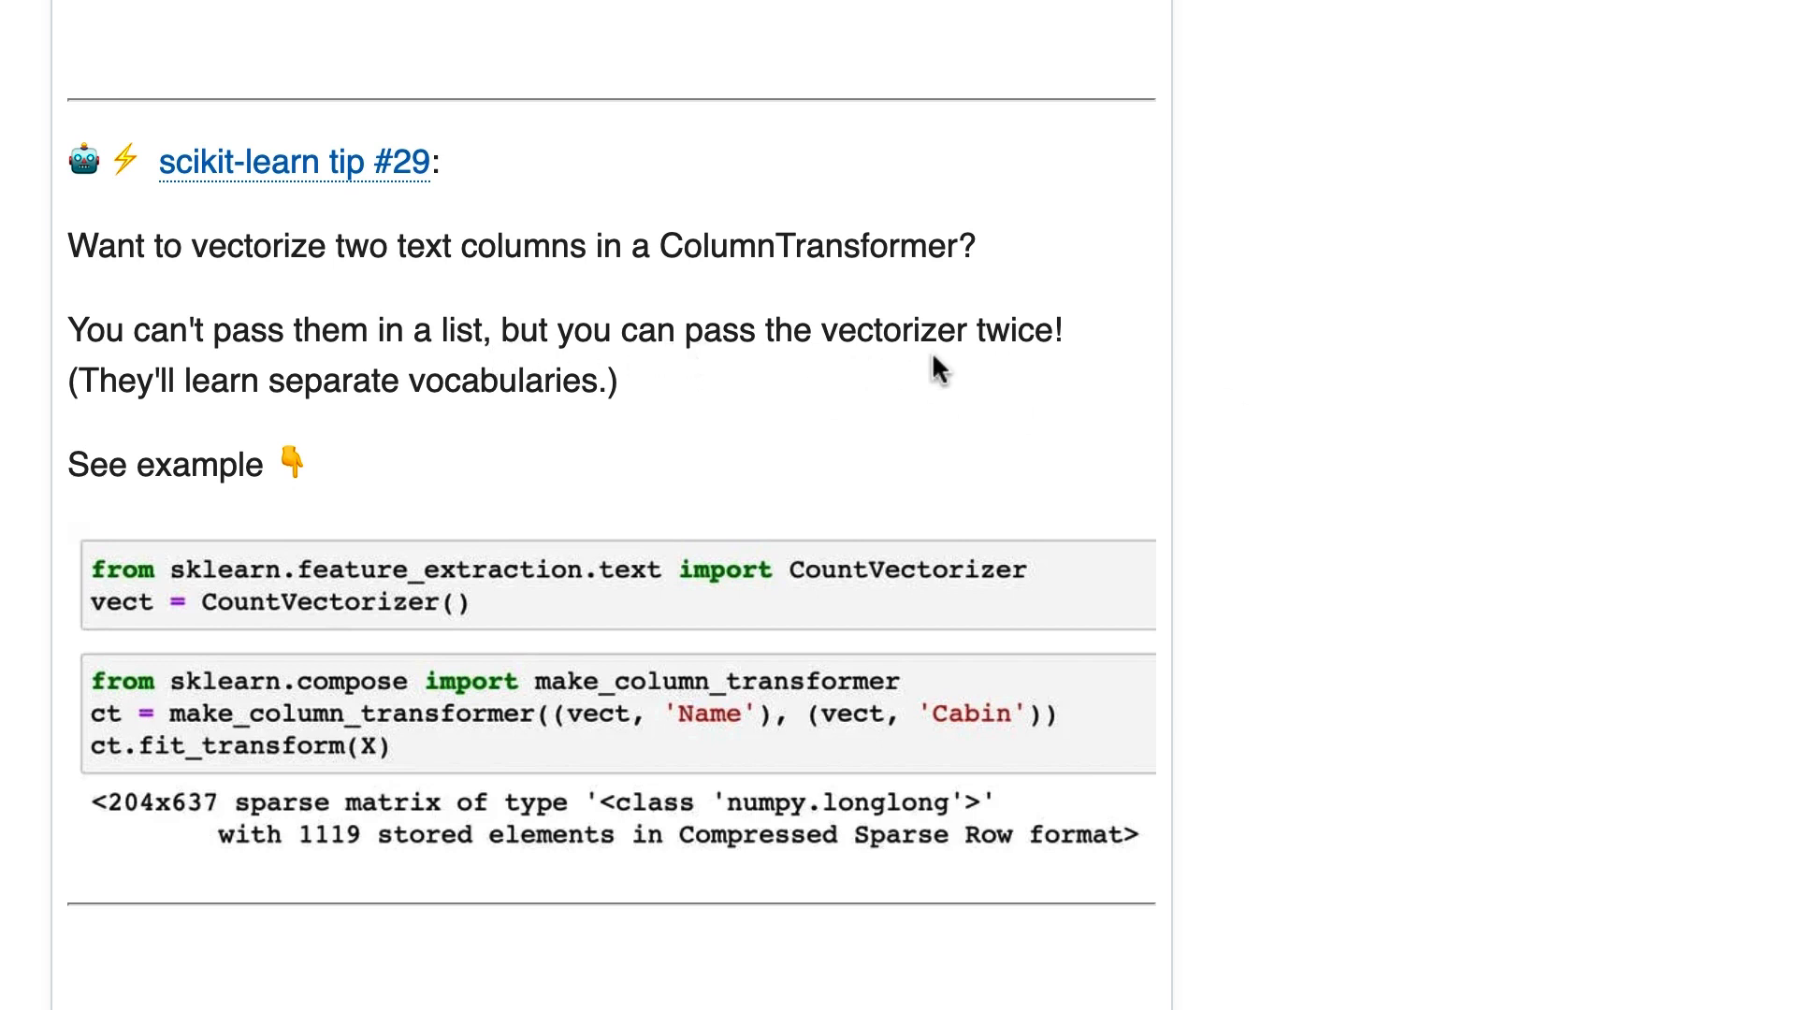
pyautogui.moveTo(697, 672)
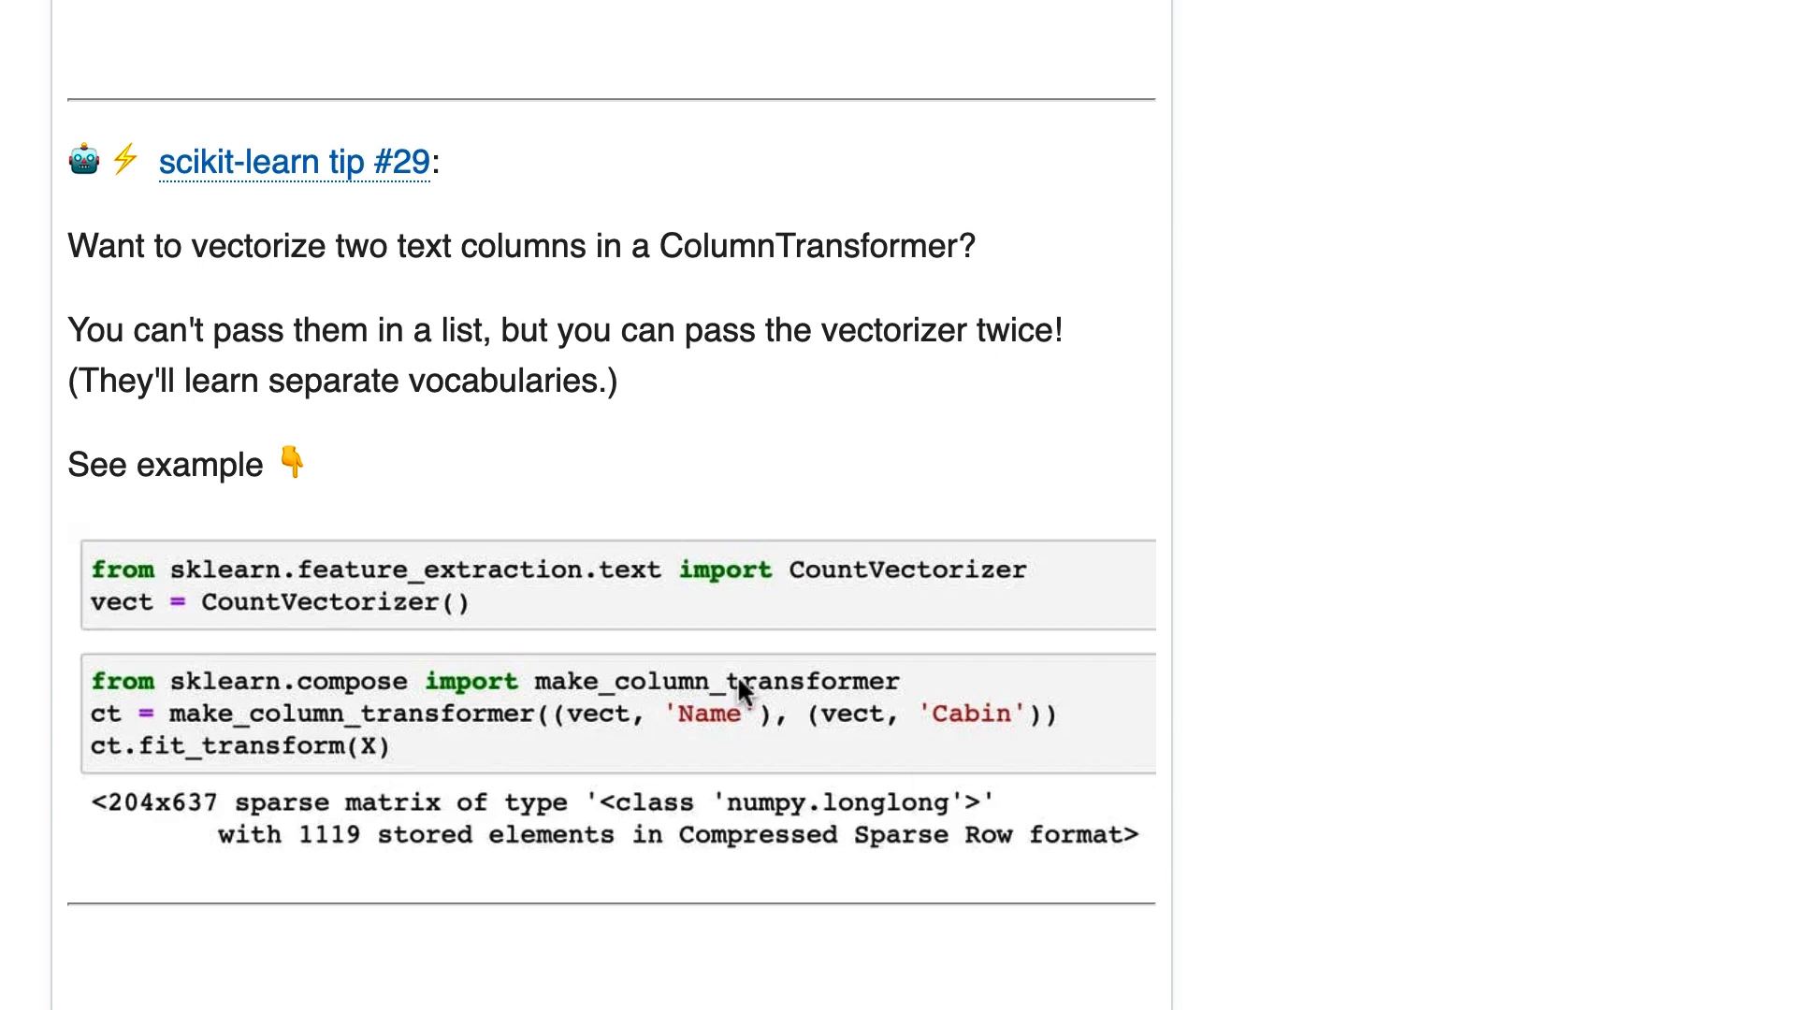
pyautogui.moveTo(691, 810)
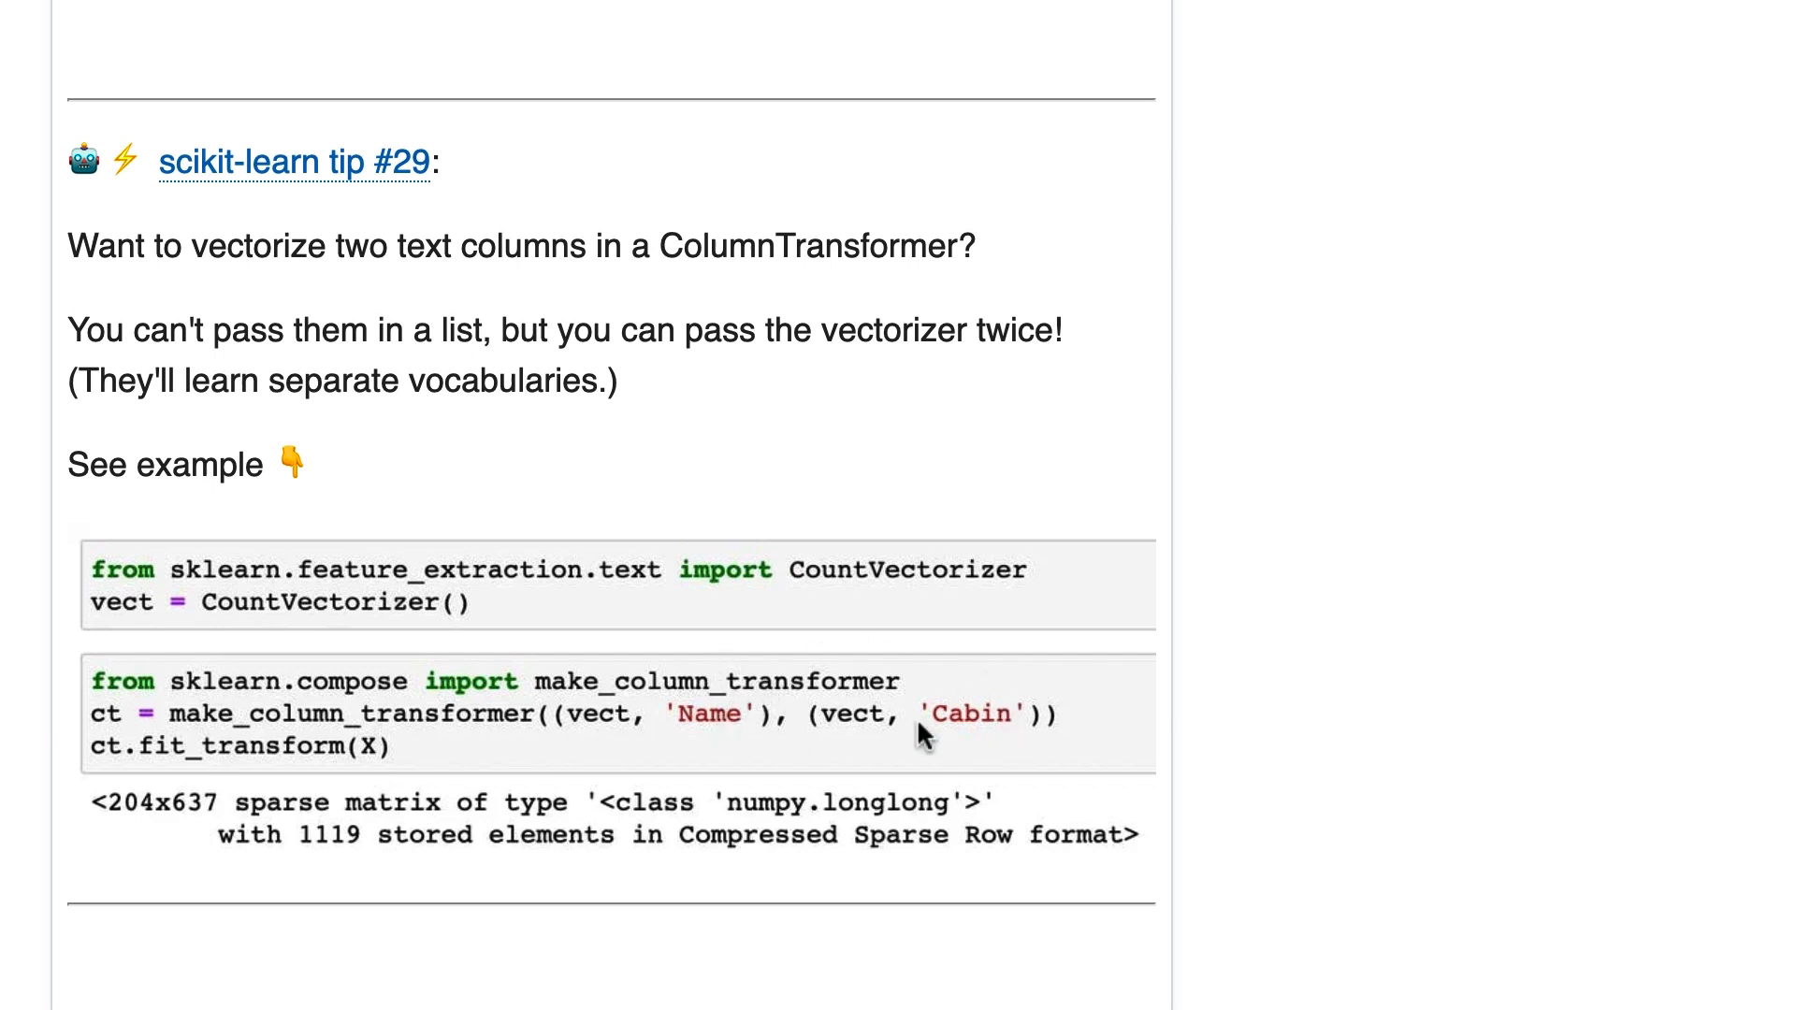
pyautogui.moveTo(906, 697)
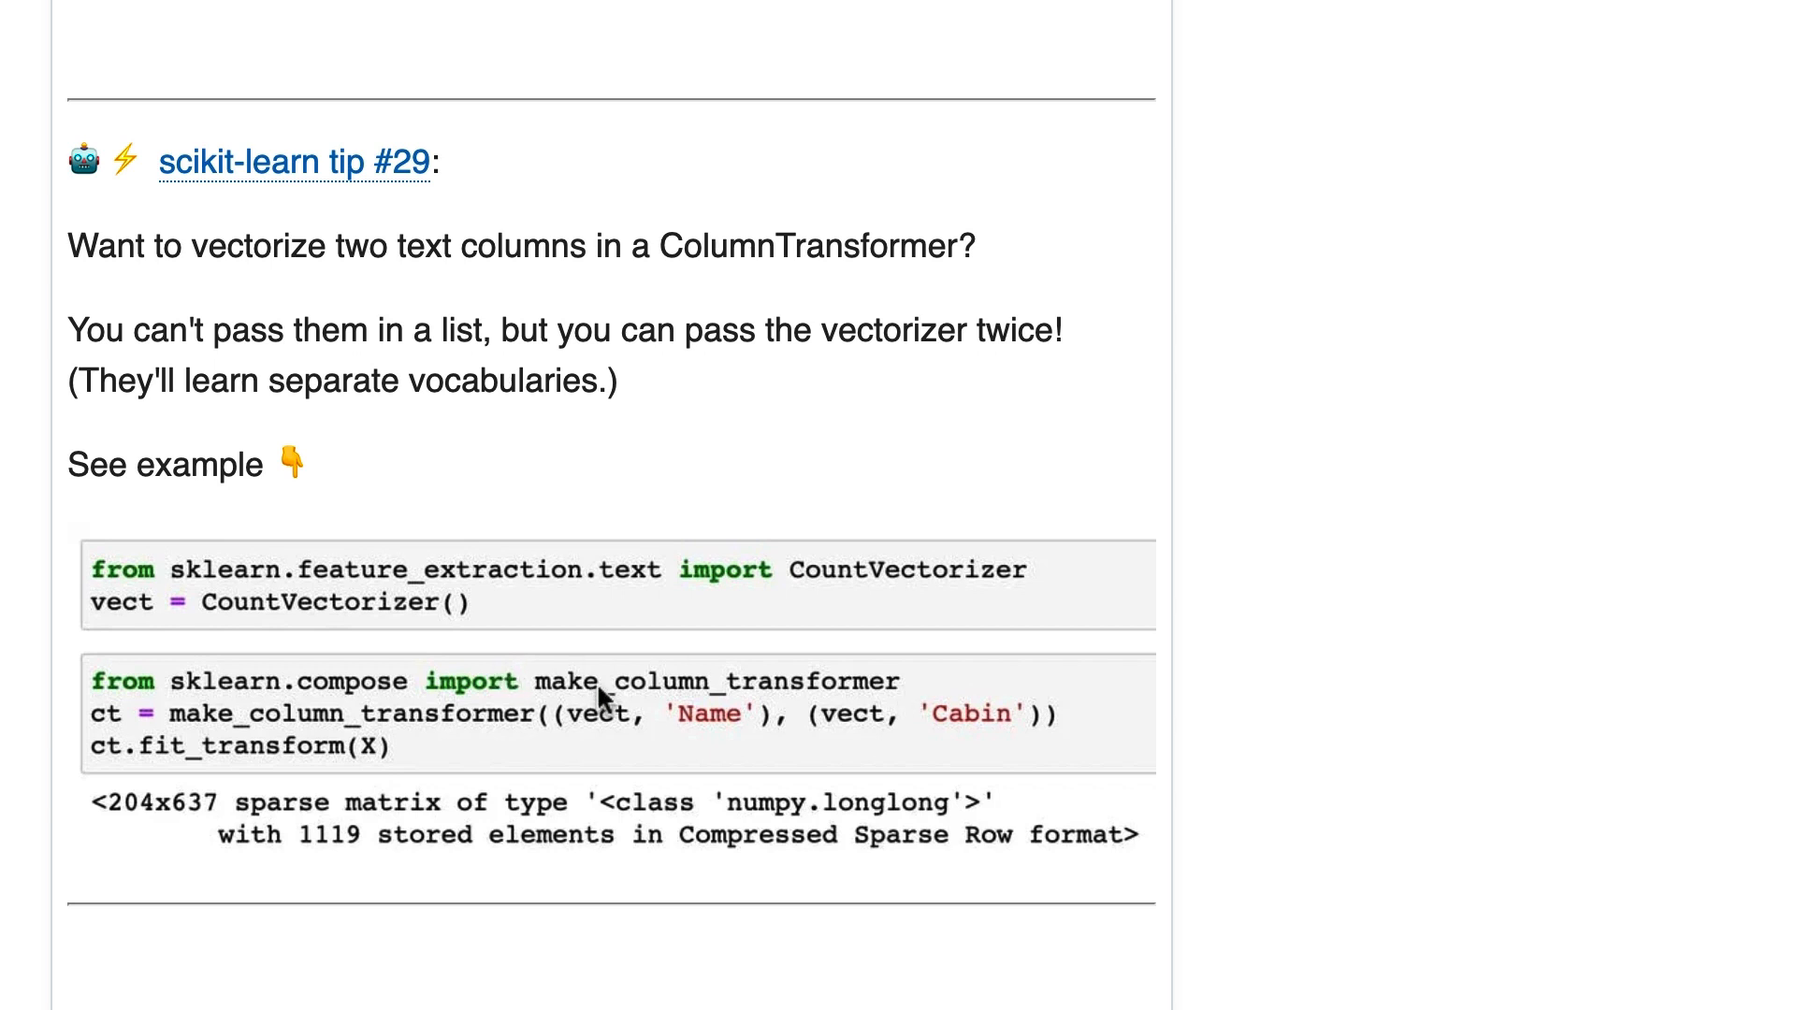
pyautogui.moveTo(797, 727)
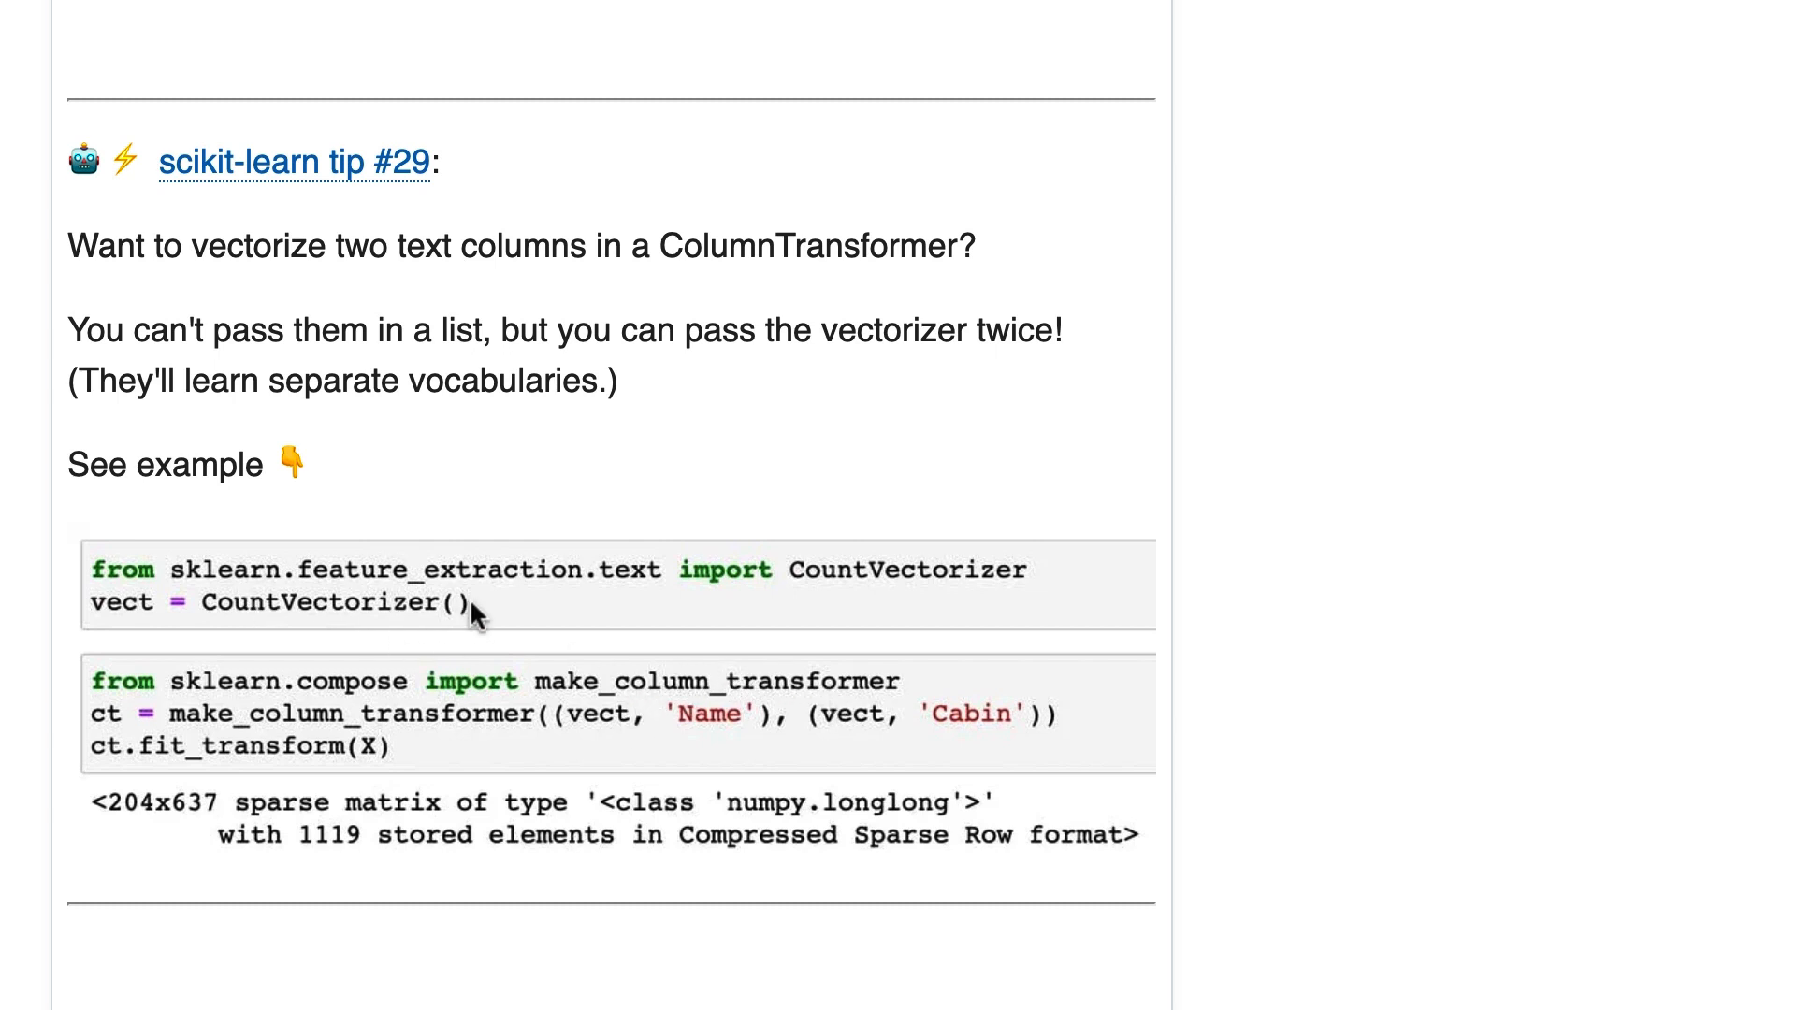
pyautogui.moveTo(823, 750)
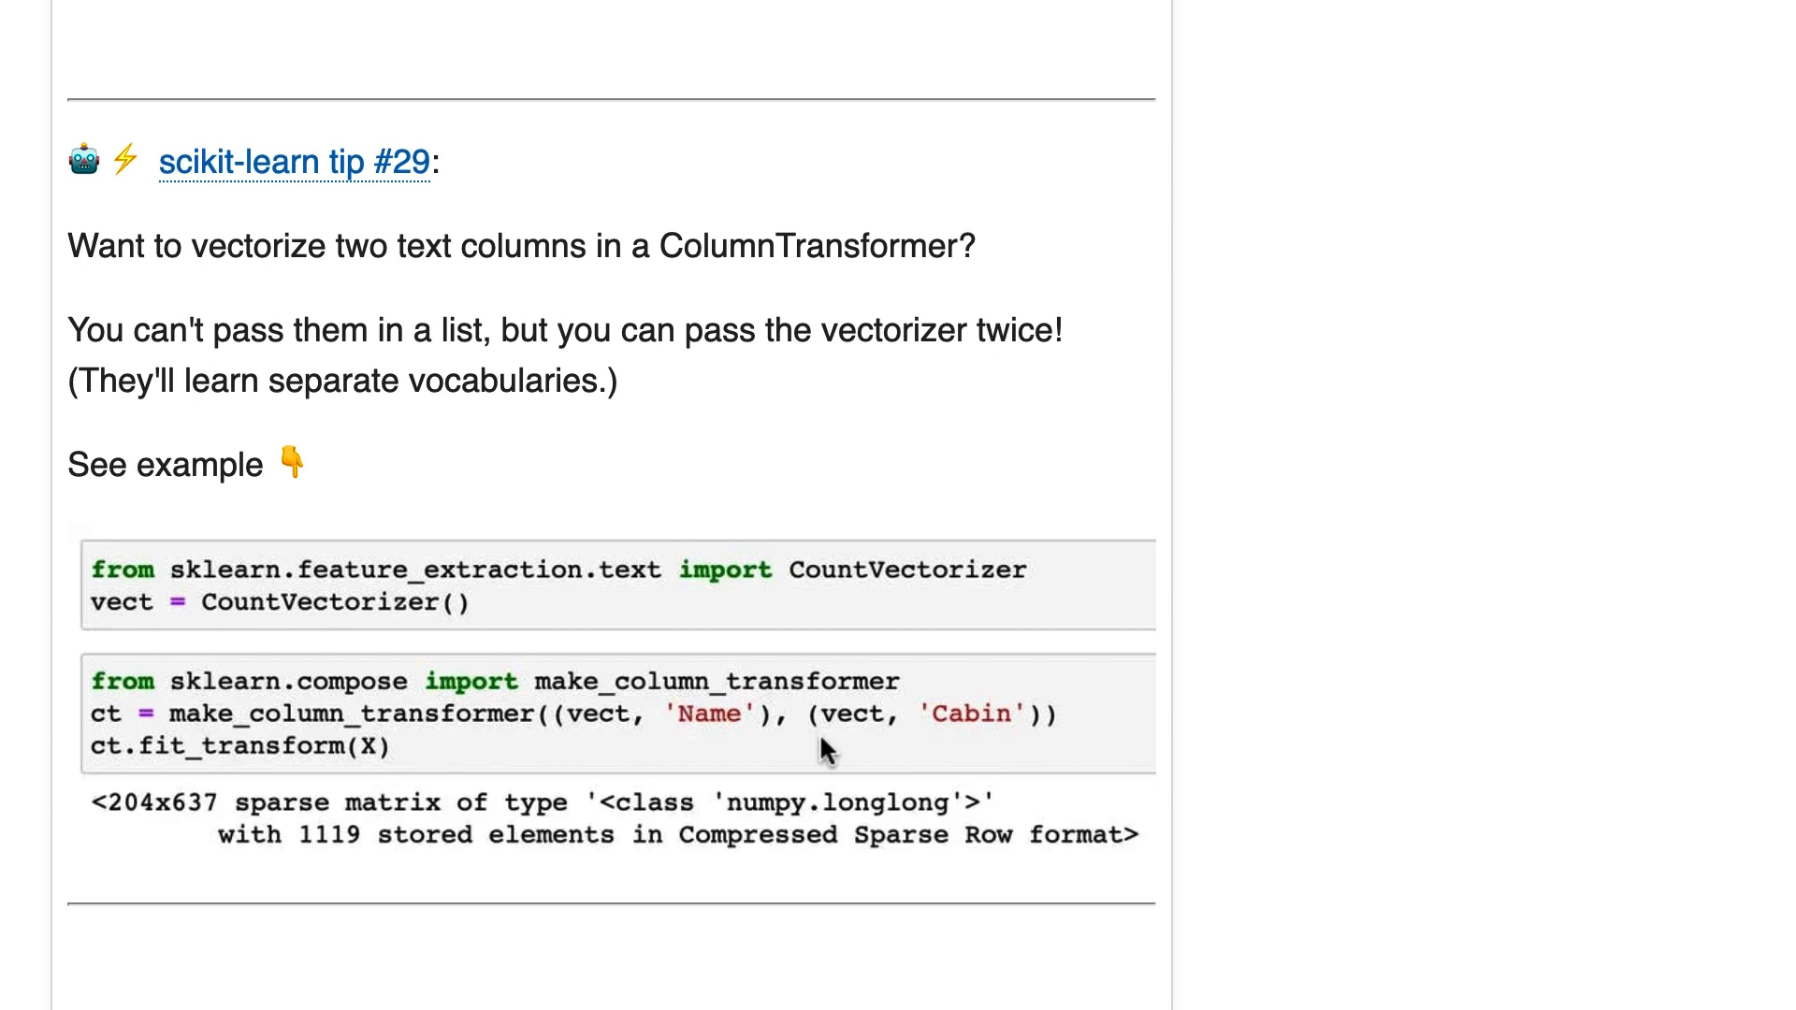